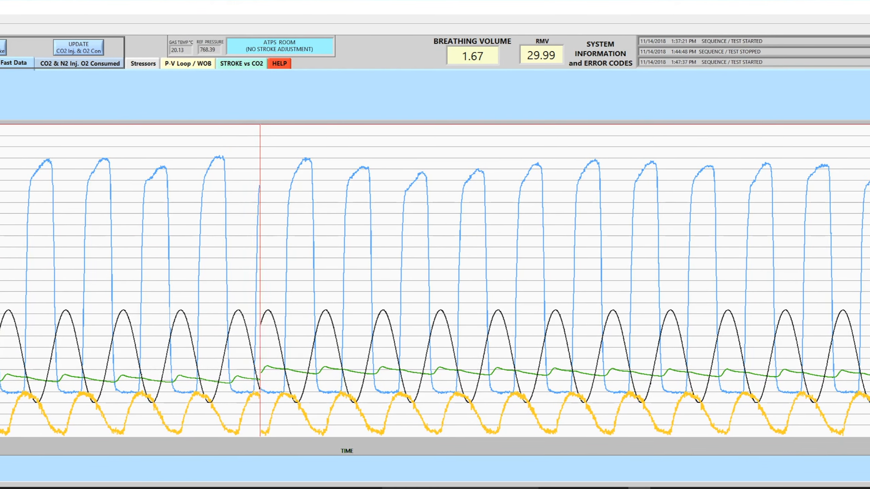
Show the Stressors tab and scroll right to the CO2, temperature and oxygen panels.
left_click(143, 62)
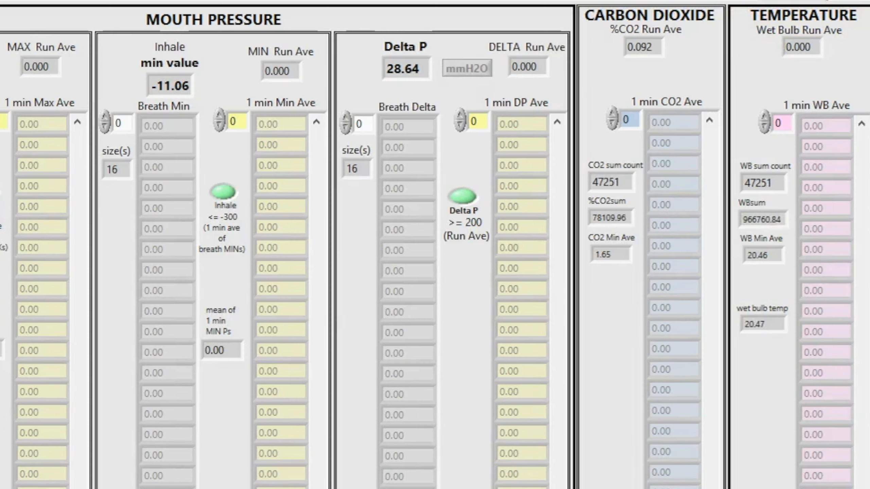
scroll("right", 3)
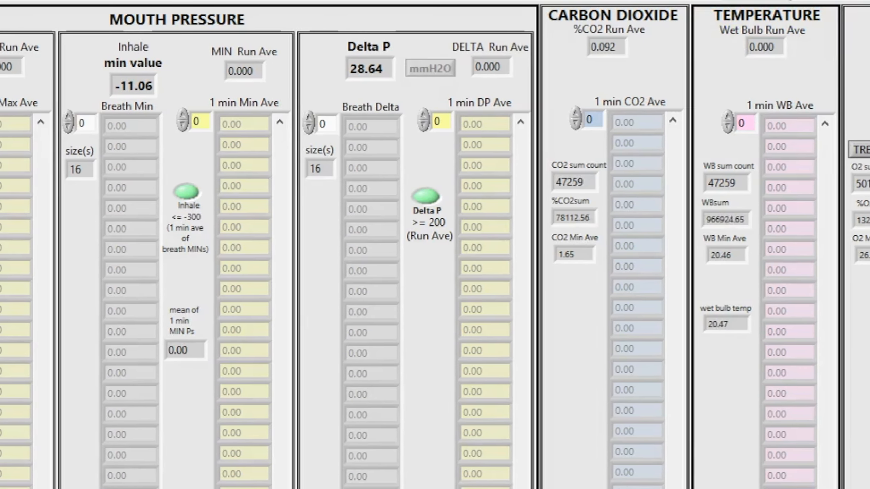
scroll("right", 3)
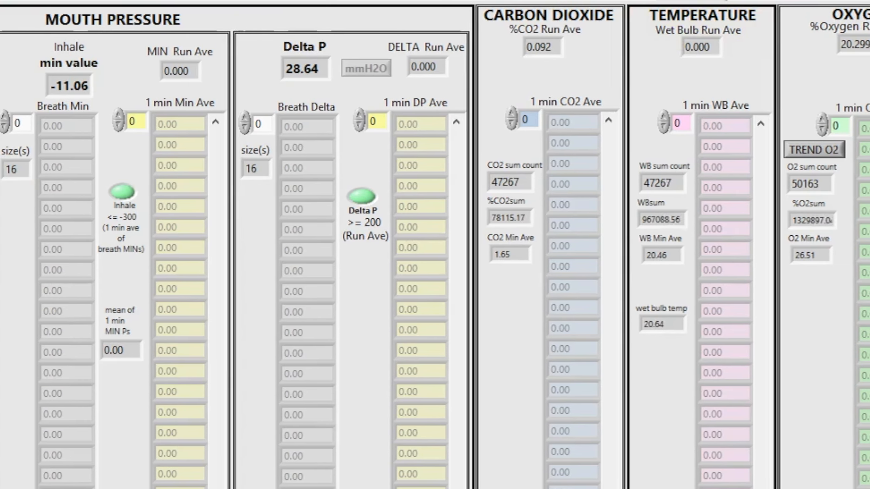